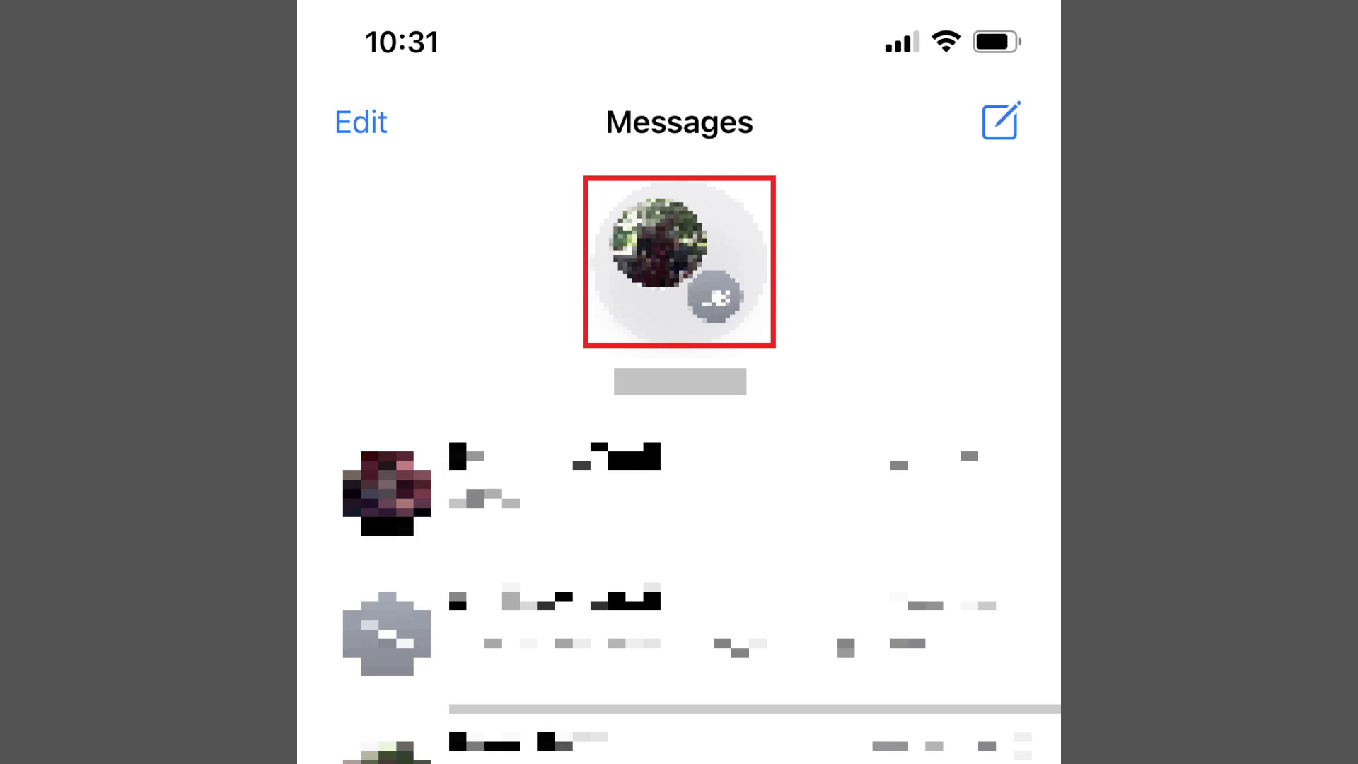
- Long-press the pinned conversation avatar to show its quick actions, including Unpin
{"action": "left_click", "coordinate": [678, 262]}
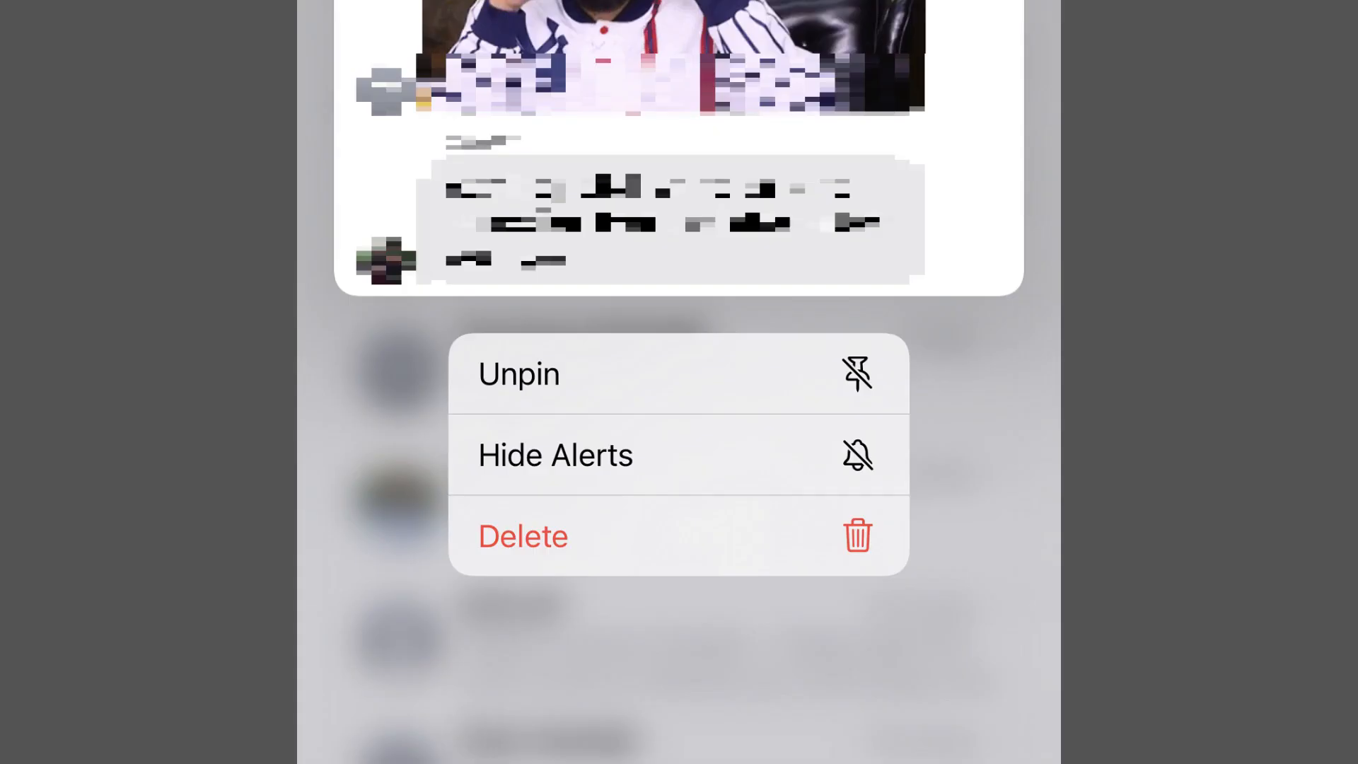